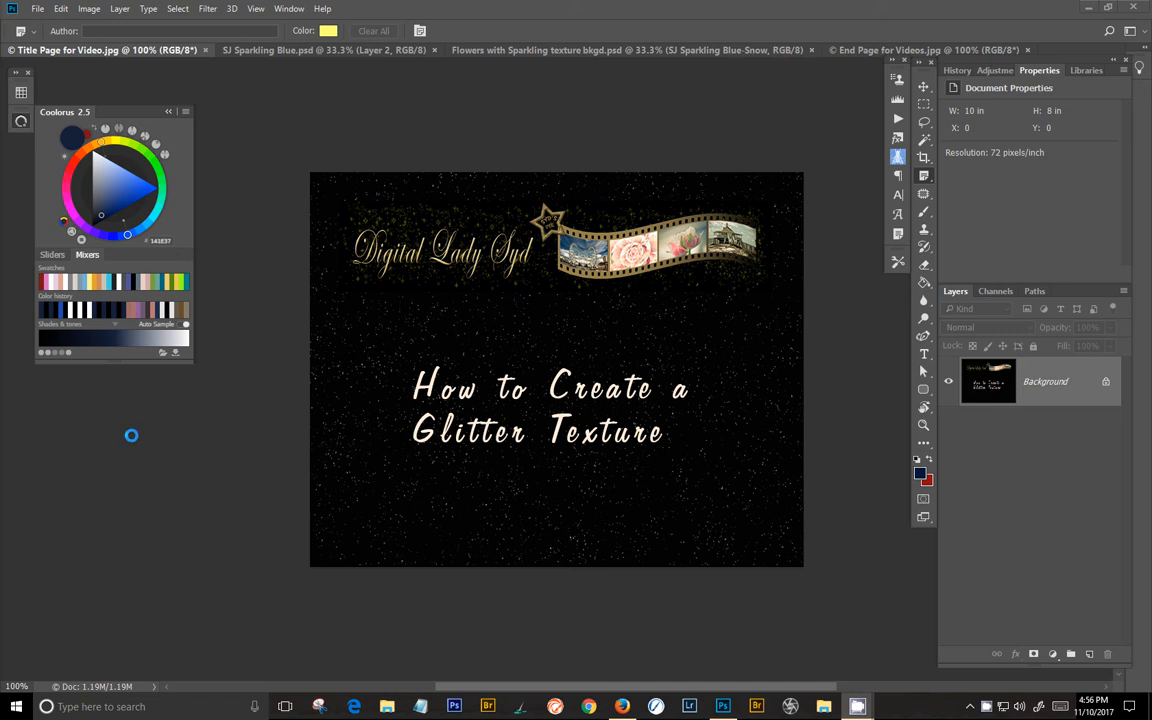
{"action": "mouse_move", "coordinate": [176, 488]}
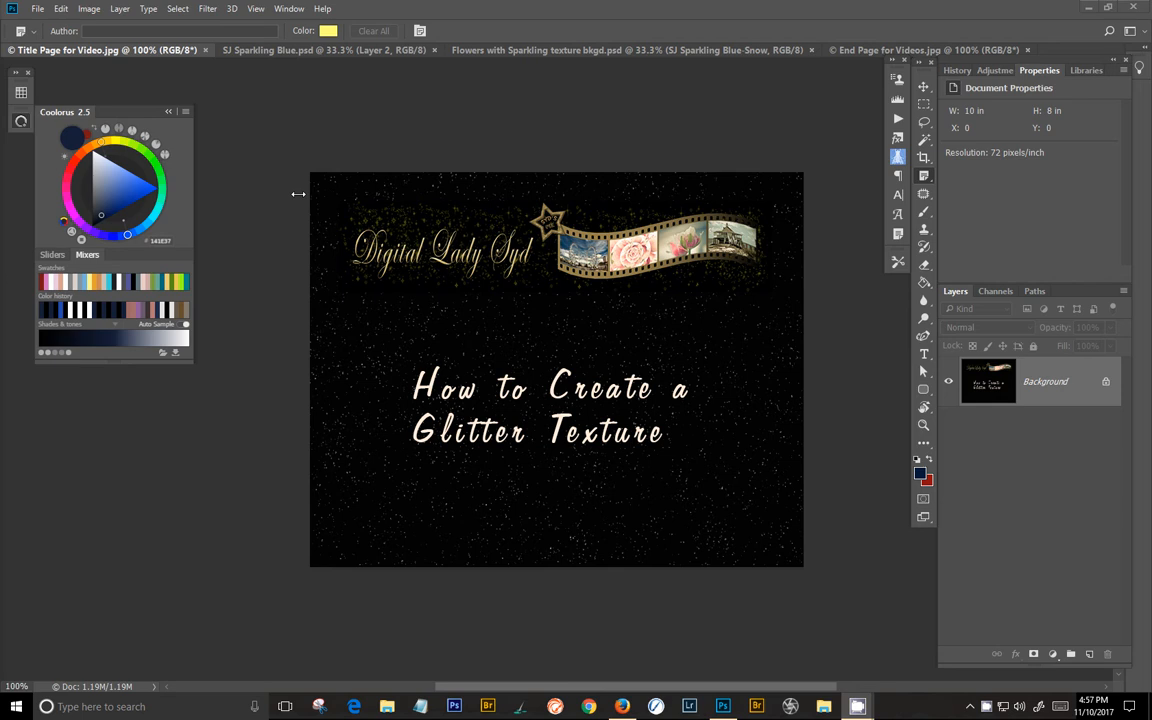
Show the finished SJ Sparkling Blue.psd example, its top layer in Overlay at 30% opacity.
{"action": "left_click", "coordinate": [320, 50]}
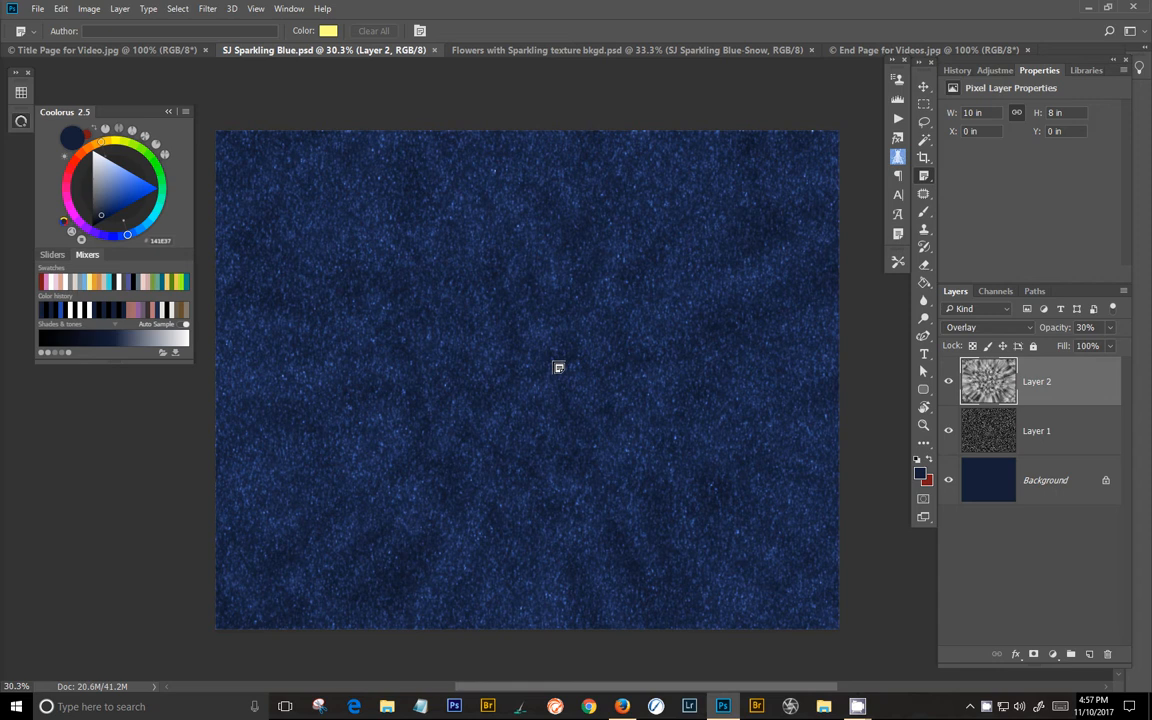
{"action": "mouse_move", "coordinate": [380, 88]}
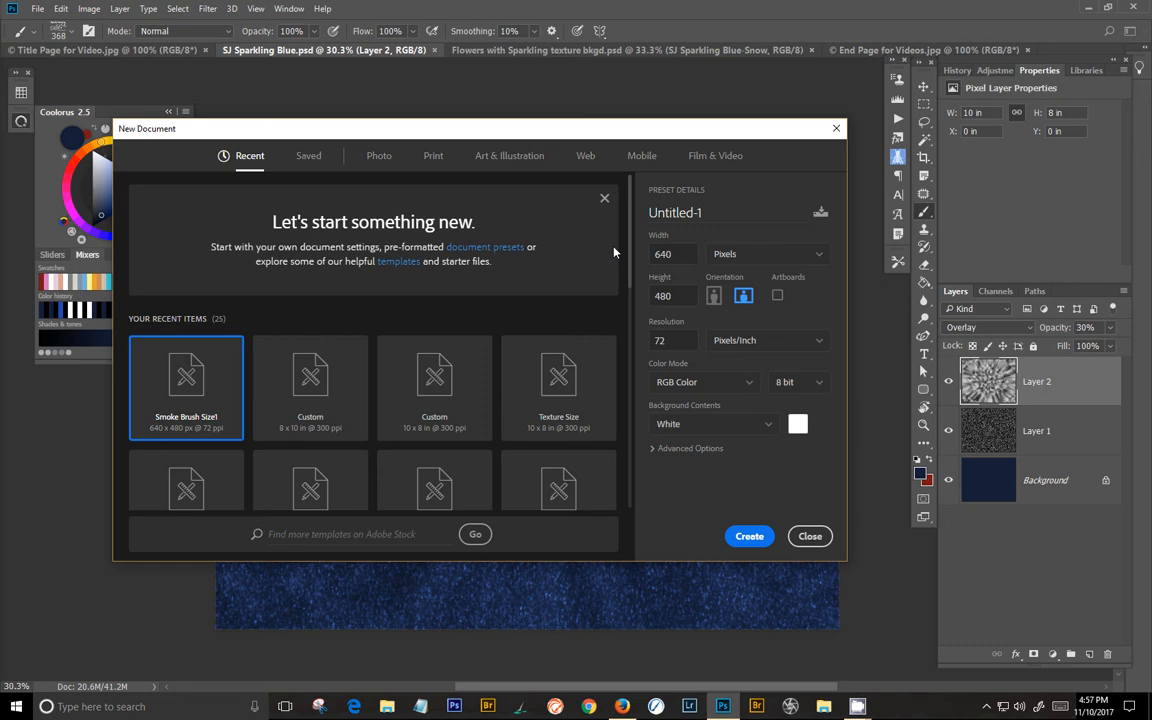
Create a new document from the Custom 10 x 8 in @ 300 ppi recent preset.
{"action": "left_click", "coordinate": [434, 388]}
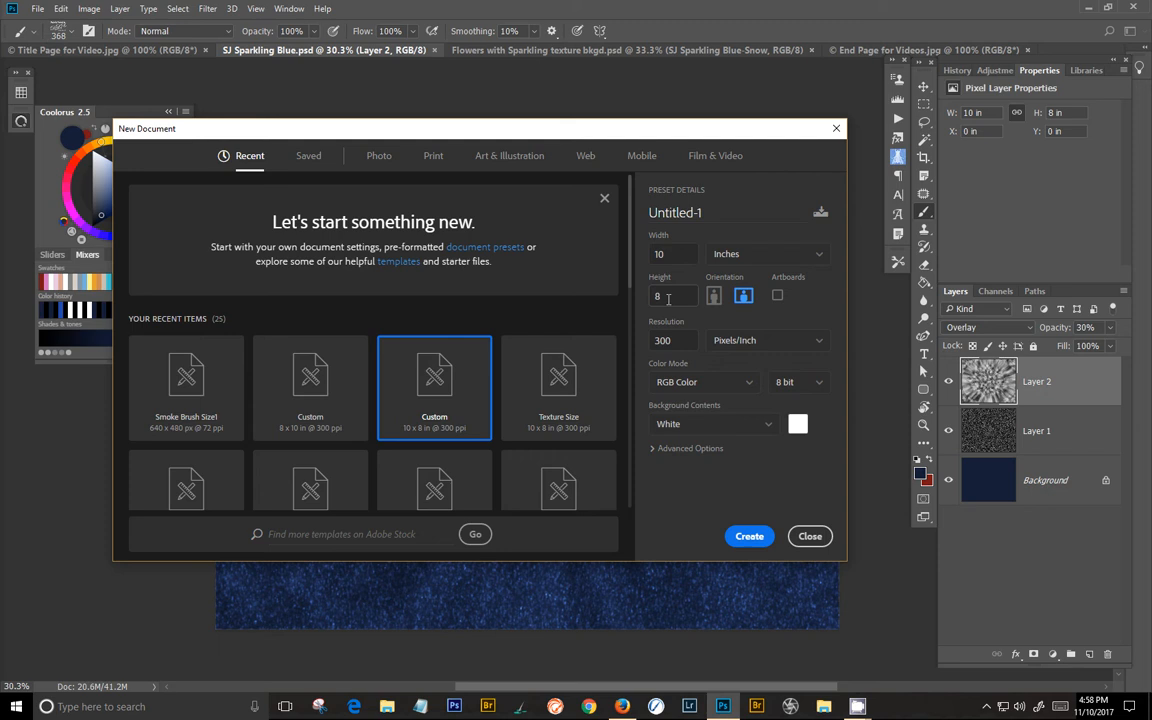
{"action": "left_click", "coordinate": [748, 536]}
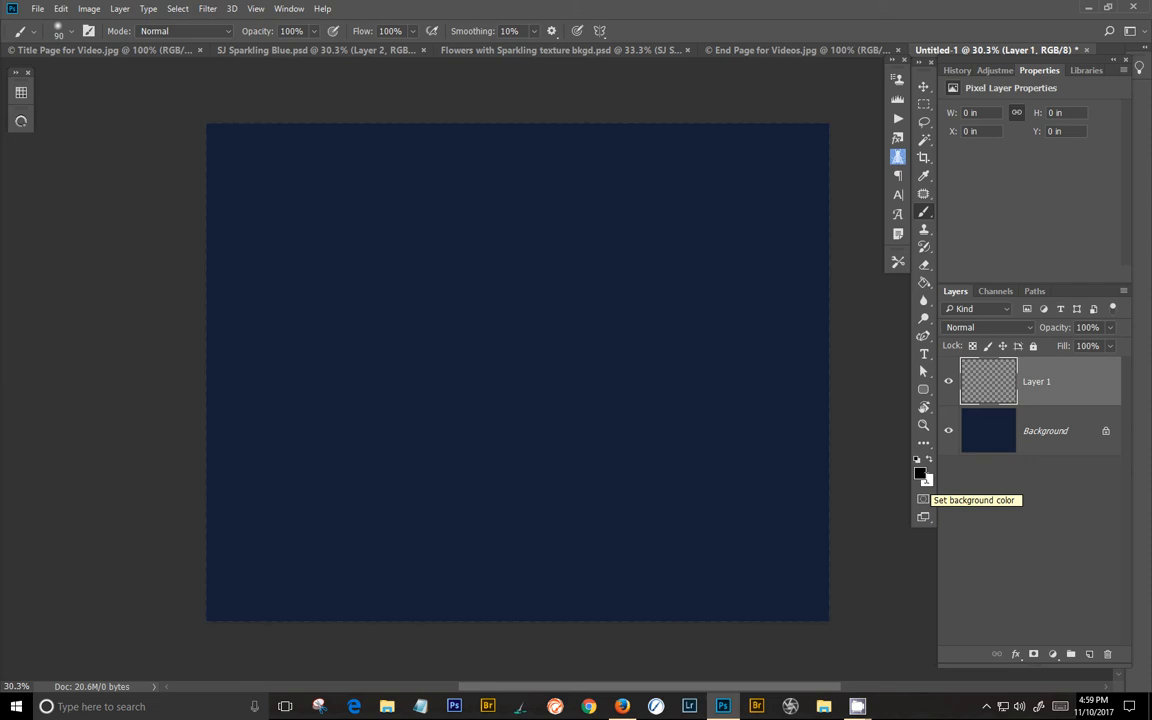
Reset the foreground/background colours ready for rendering fibres over the navy background.
{"action": "left_click", "coordinate": [208, 8]}
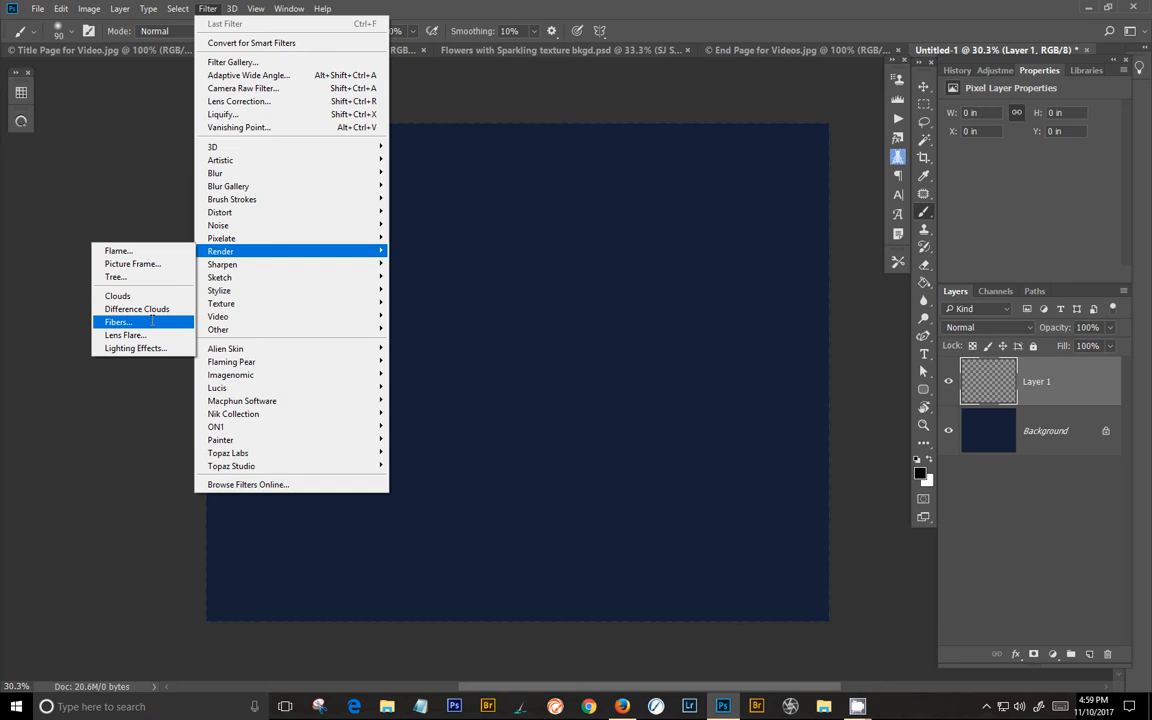
Render Fibers on Layer 1 and blend it in Color Dodge for a blue glitter look.
{"action": "left_click", "coordinate": [118, 322]}
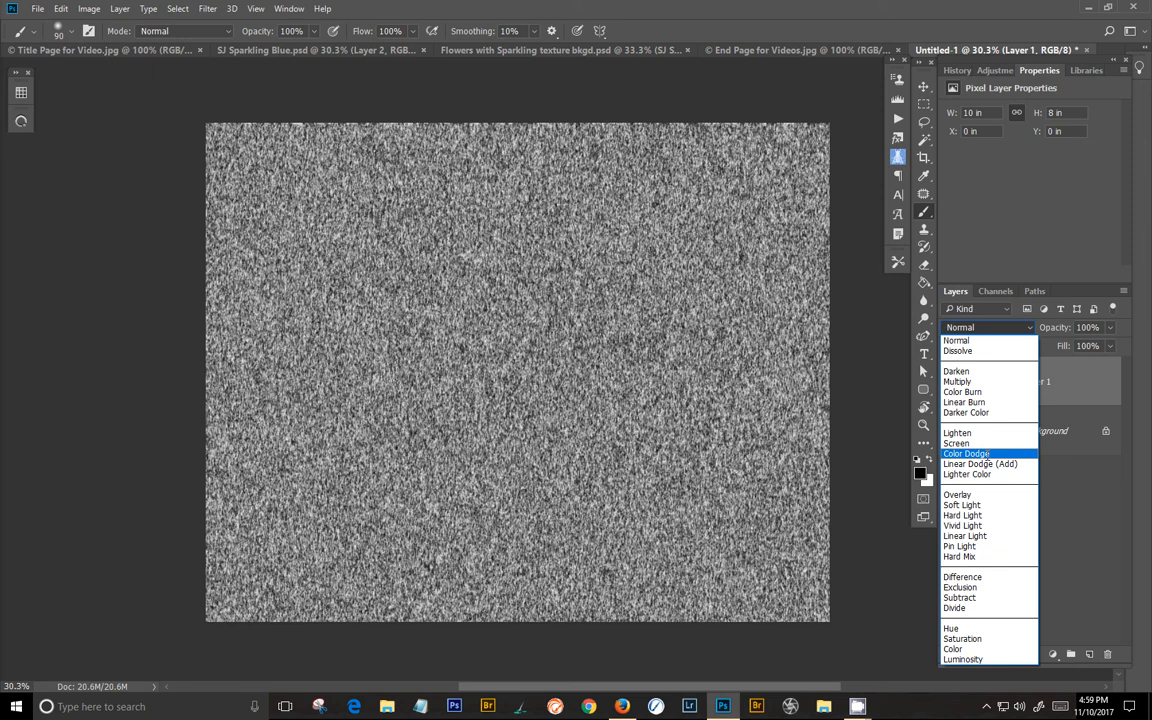
{"action": "left_click", "coordinate": [966, 452]}
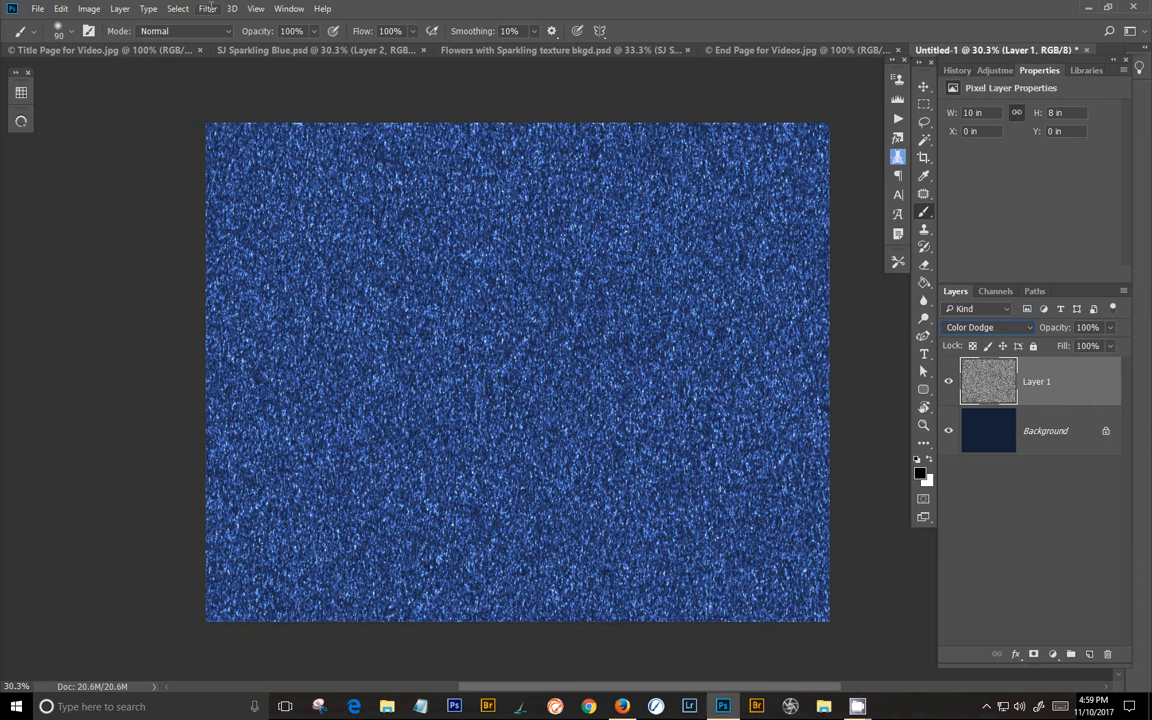
Refine the fibres into fine sparkles with Minimum 2 px then Maximum 2.2 px.
{"action": "left_click", "coordinate": [208, 8]}
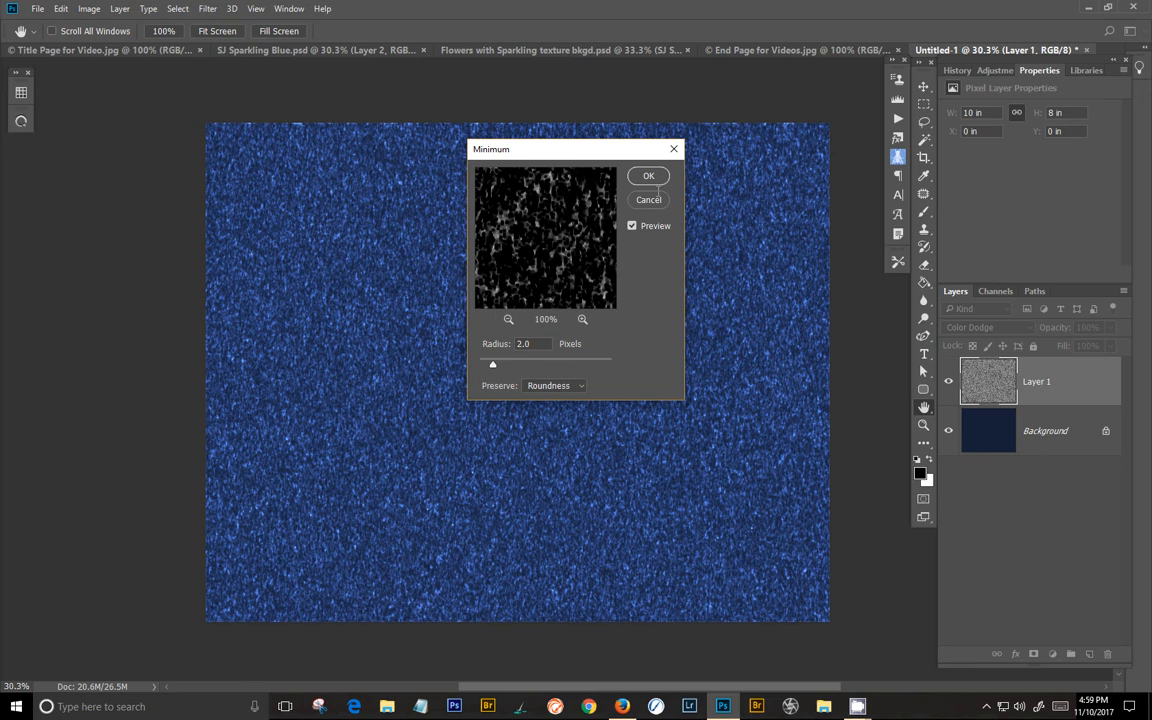
{"action": "left_click", "coordinate": [208, 8]}
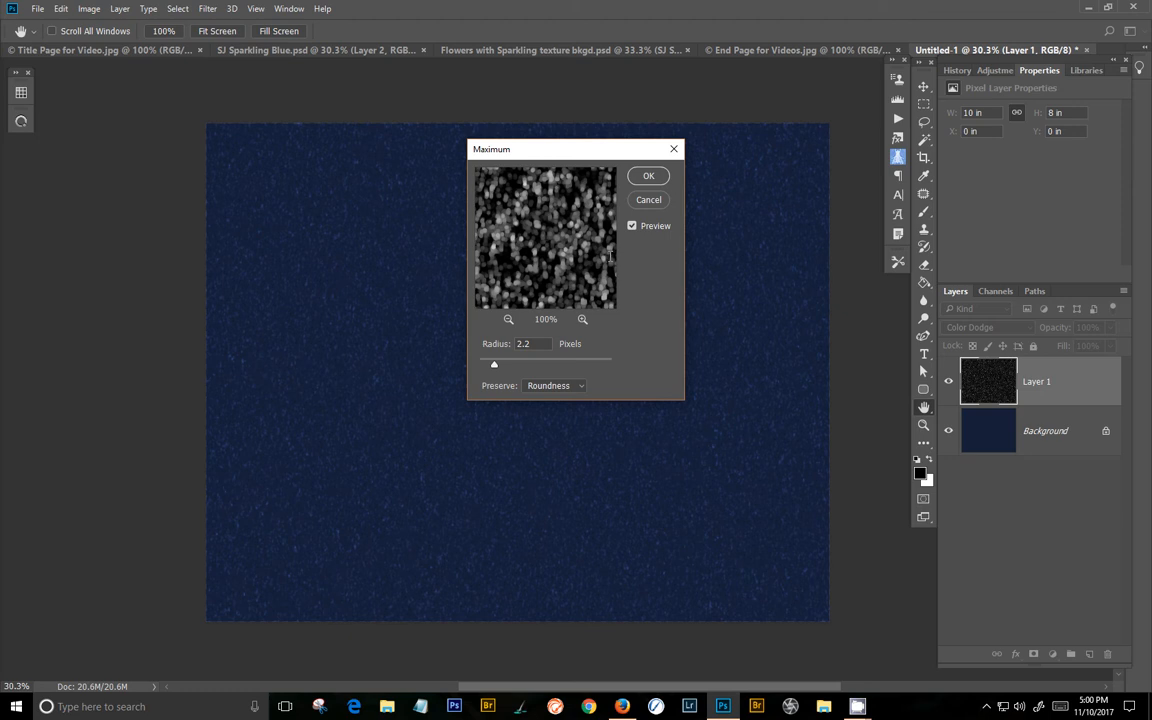
{"action": "left_click", "coordinate": [648, 176]}
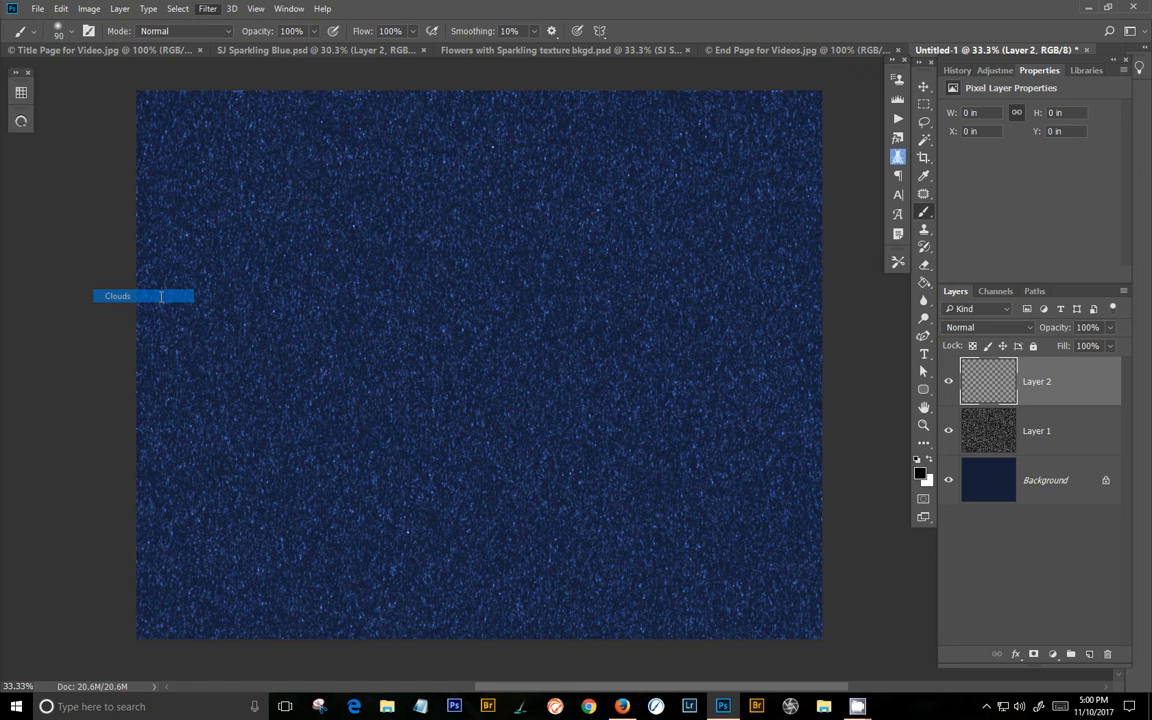
Render Clouds on Layer 2 and blend it in Overlay over the glitter.
{"action": "left_click", "coordinate": [208, 8]}
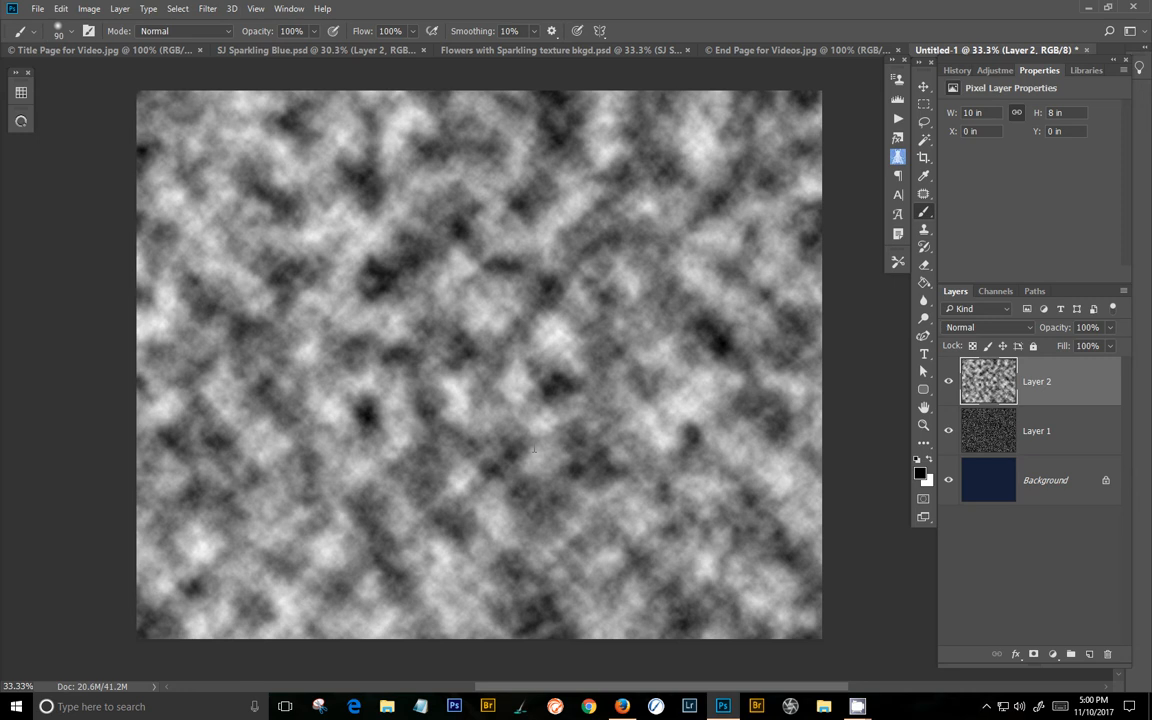
{"action": "left_click", "coordinate": [988, 328]}
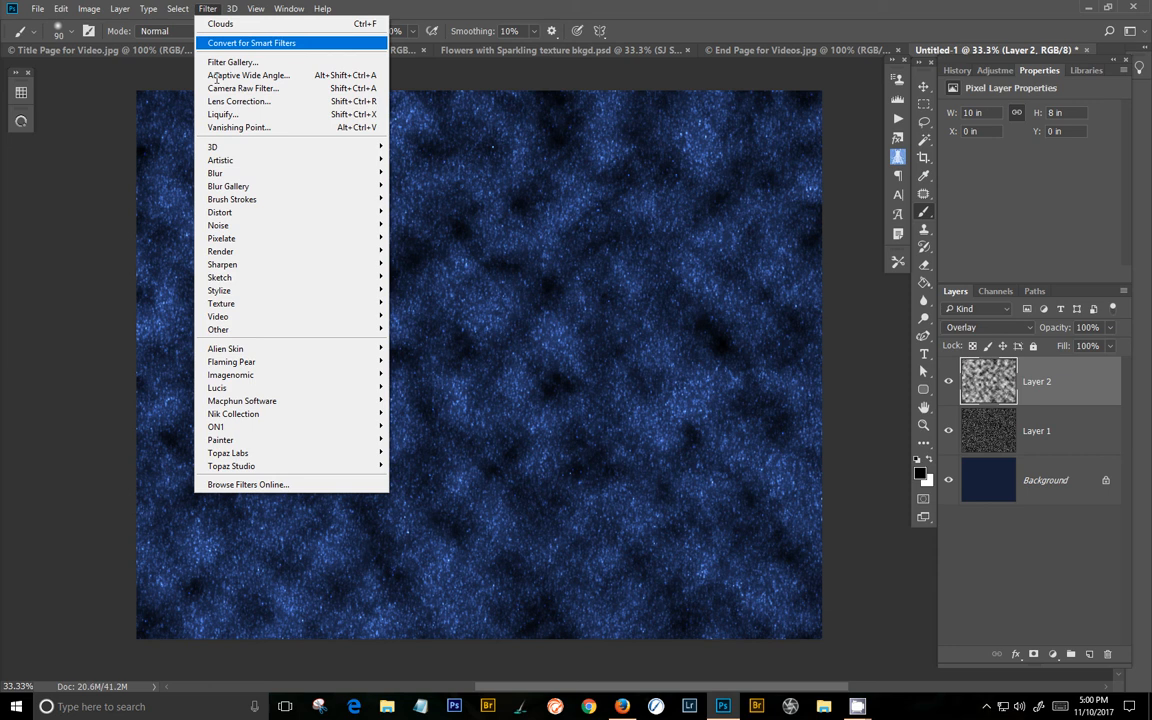
Apply a Spherize distortion at Amount -100 to pinch the clouds into a radial pattern.
{"action": "left_click", "coordinate": [220, 212]}
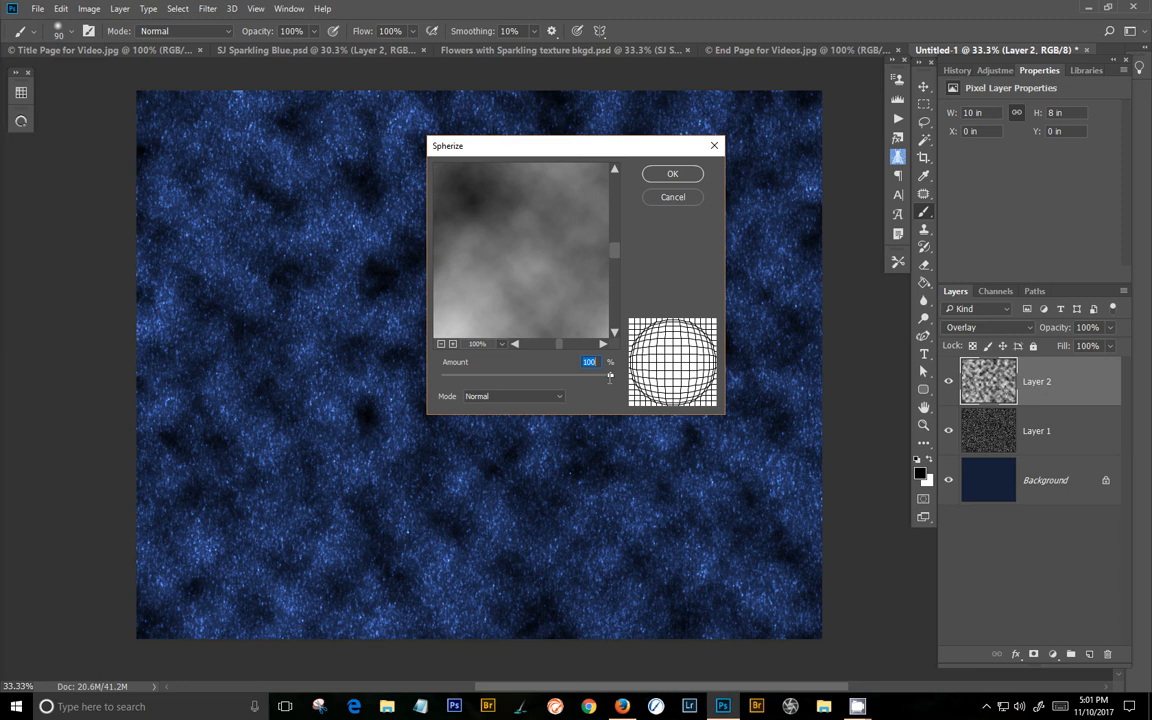
{"action": "left_click_drag", "start_coordinate": [558, 374], "coordinate": [442, 374]}
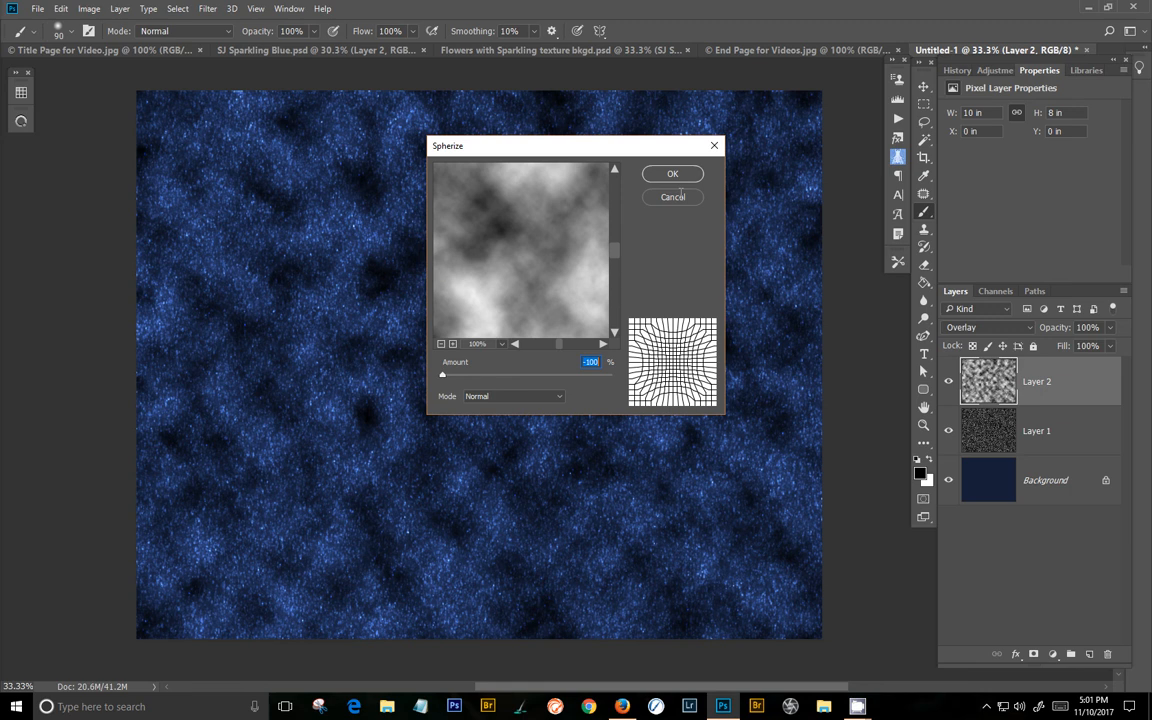
{"action": "left_click", "coordinate": [672, 172]}
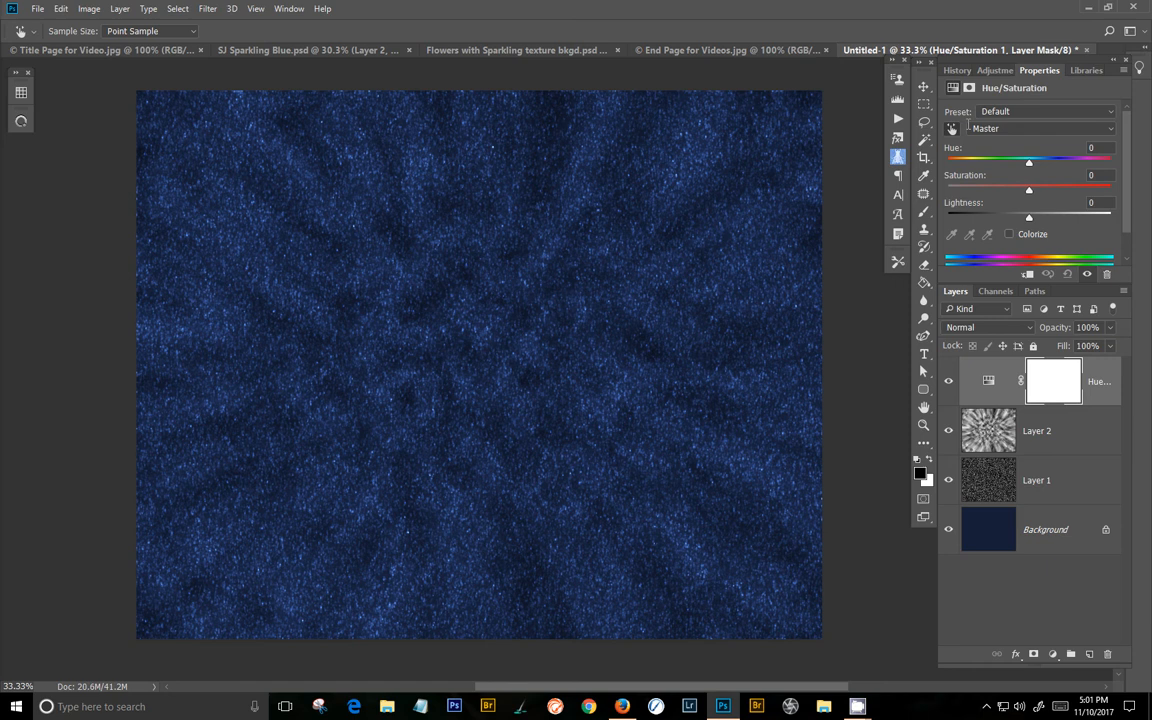
Colorize at Hue 352, Saturation 79, Lightness -14, set Layer 2 opacity 50, then show the flower example.
{"action": "left_click", "coordinate": [1008, 234]}
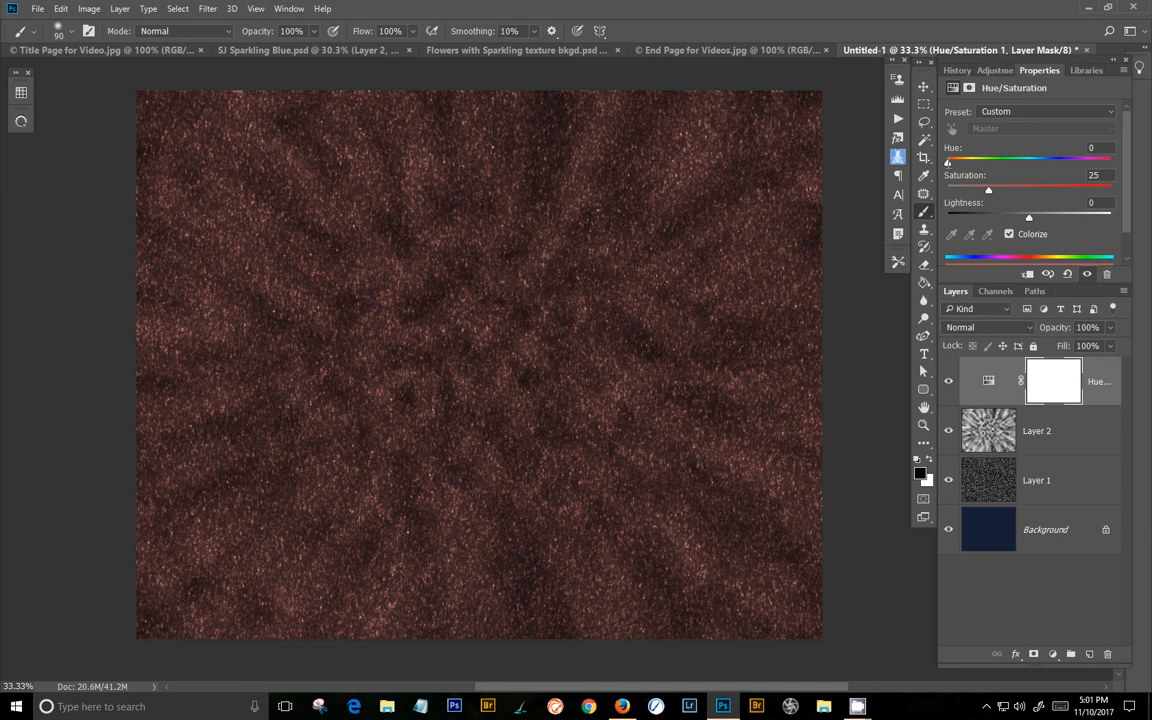
{"action": "left_click_drag", "start_coordinate": [948, 160], "coordinate": [960, 160]}
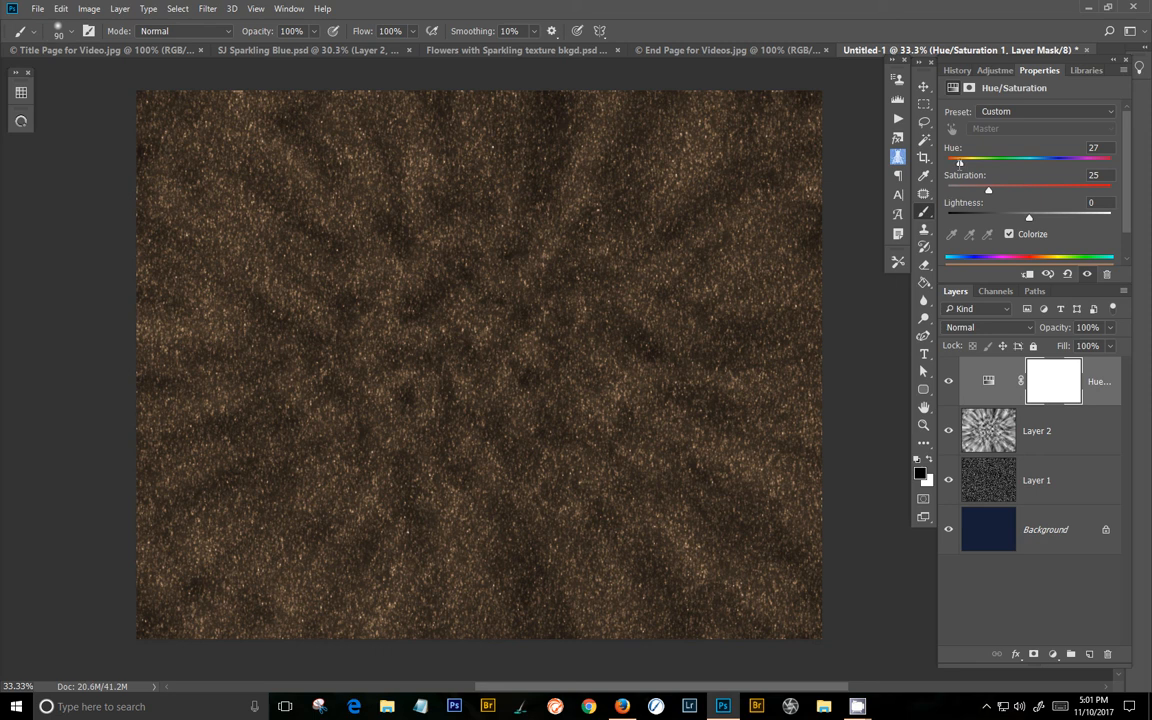
{"action": "left_click_drag", "start_coordinate": [960, 160], "coordinate": [1084, 160]}
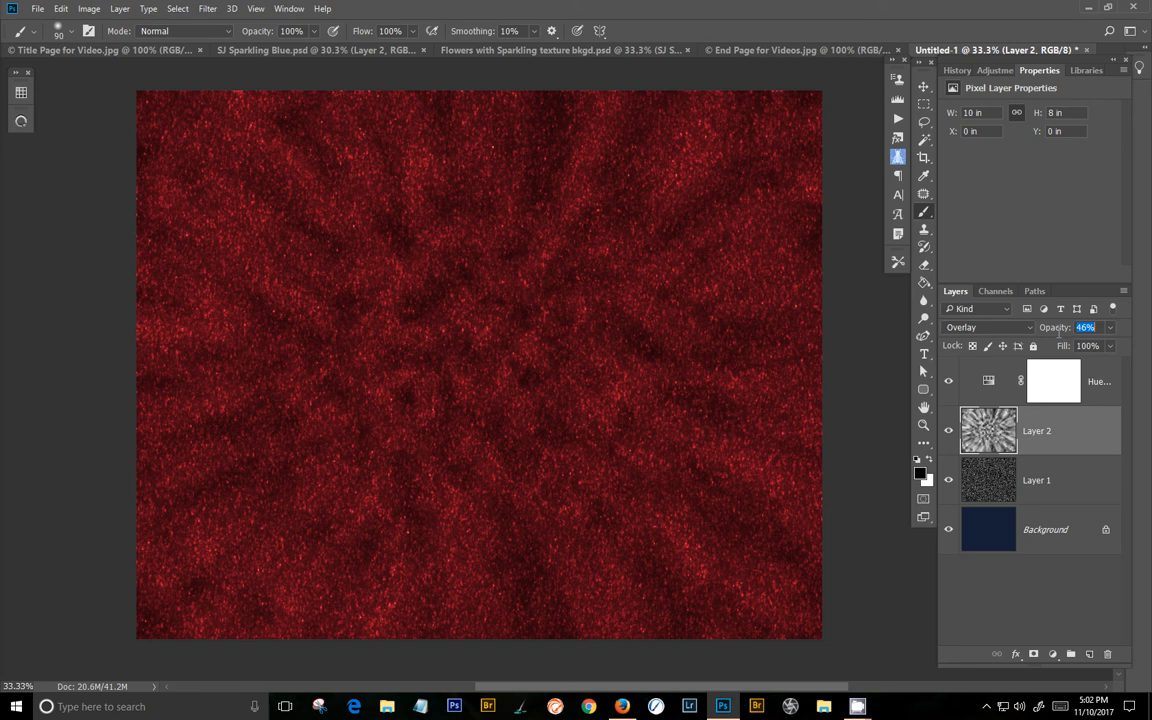
{"action": "type", "text": "50"}
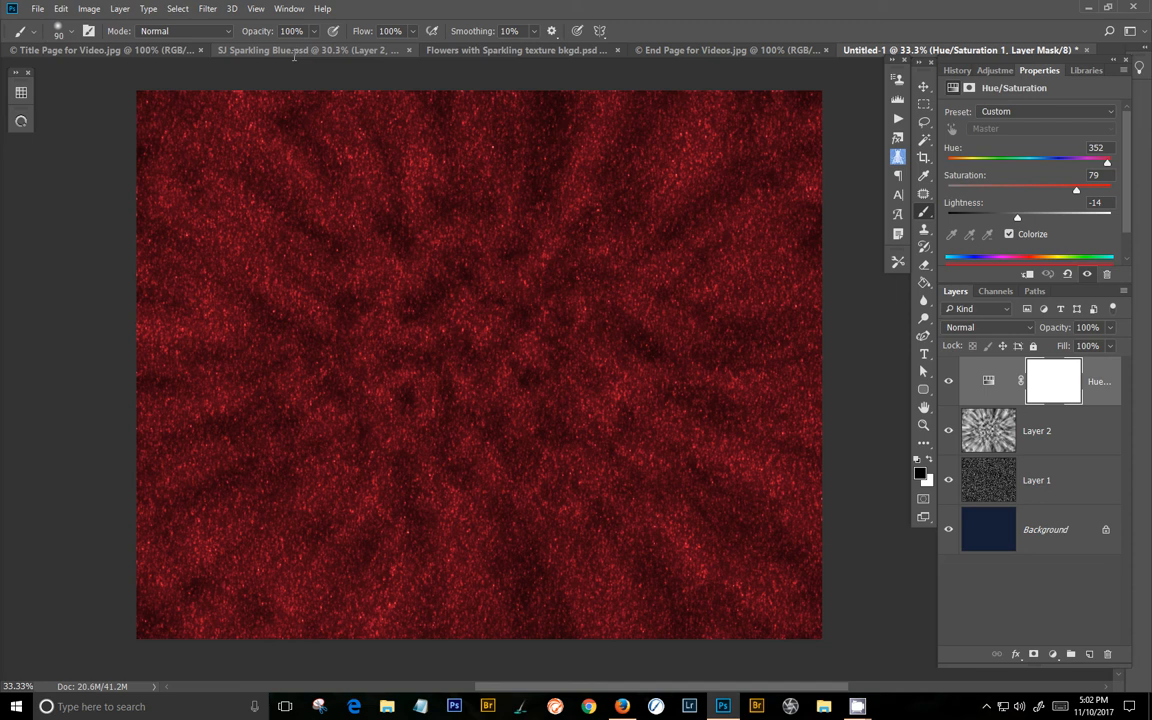
{"action": "left_click", "coordinate": [516, 50]}
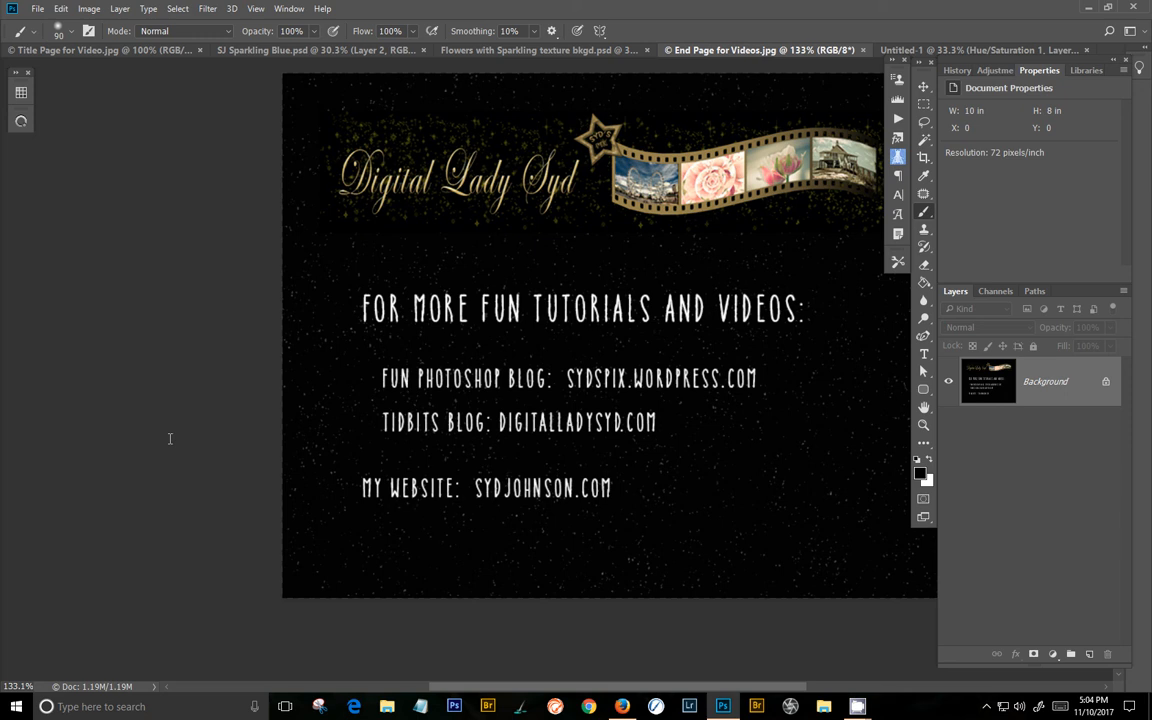
{"action": "mouse_move", "coordinate": [762, 648]}
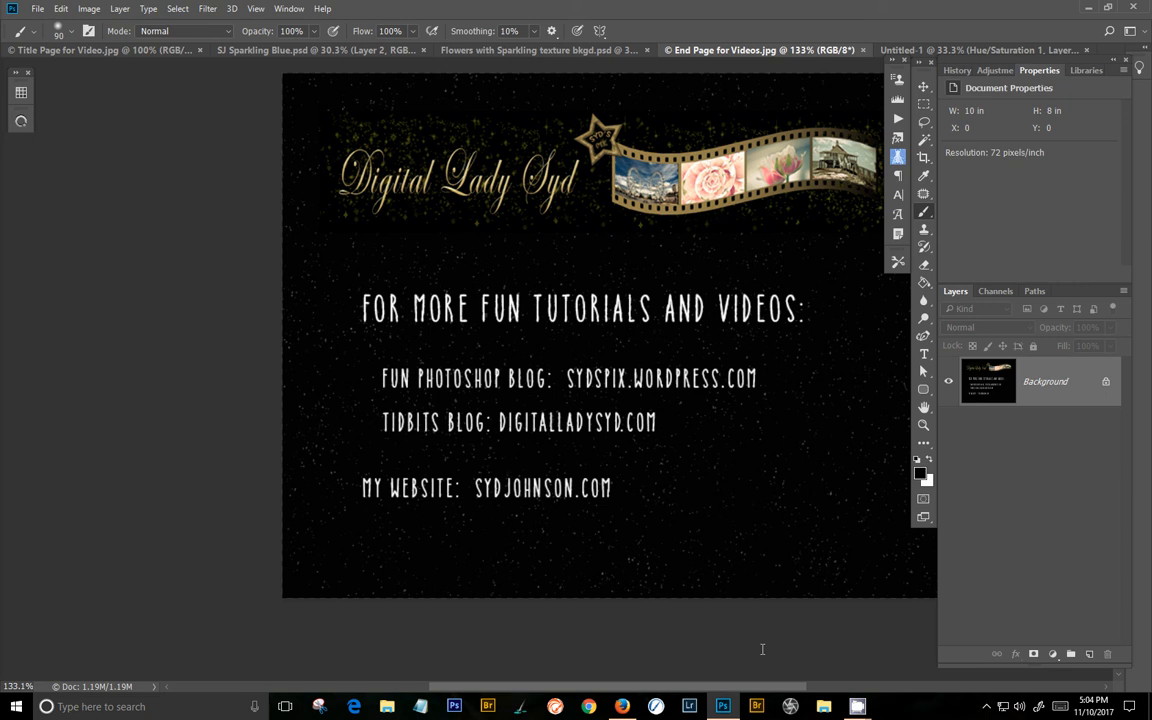
{"action": "mouse_move", "coordinate": [774, 598]}
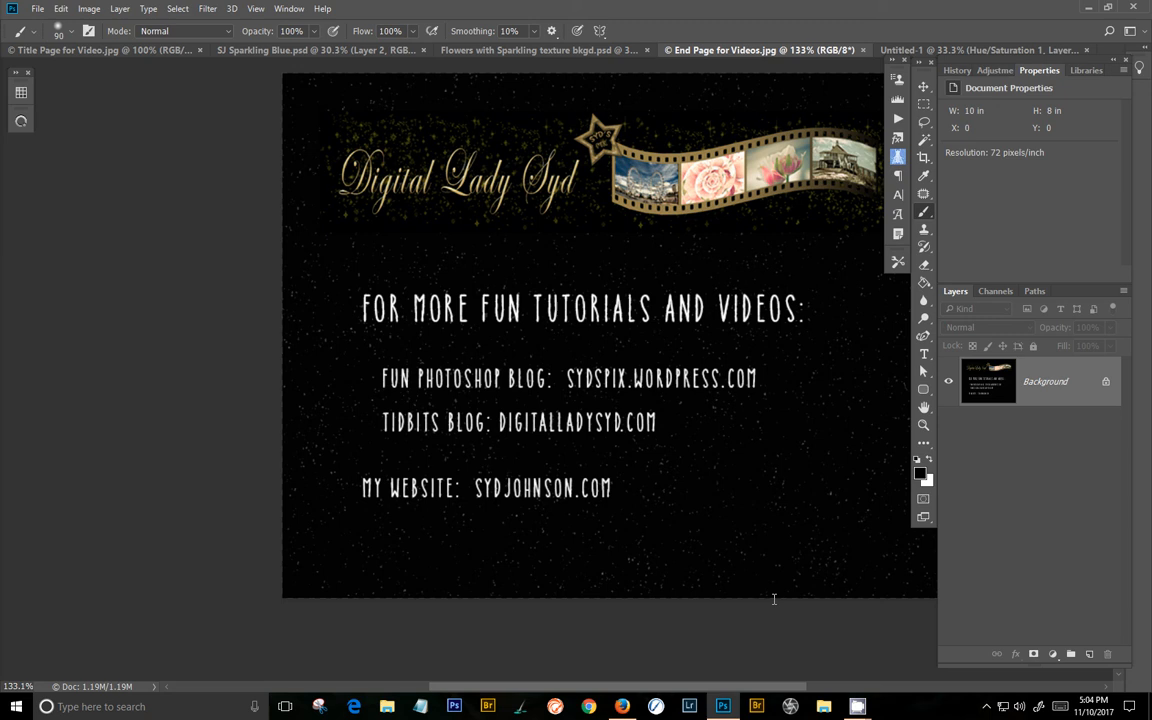